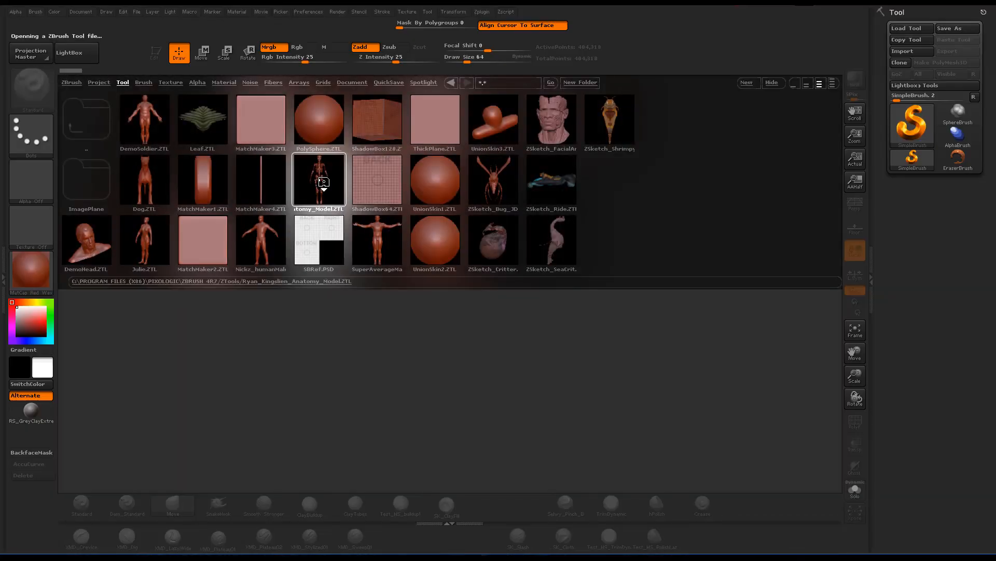
Load the Lightbox anatomy model showing the skull, spine and ribcage.
left_click(318, 179)
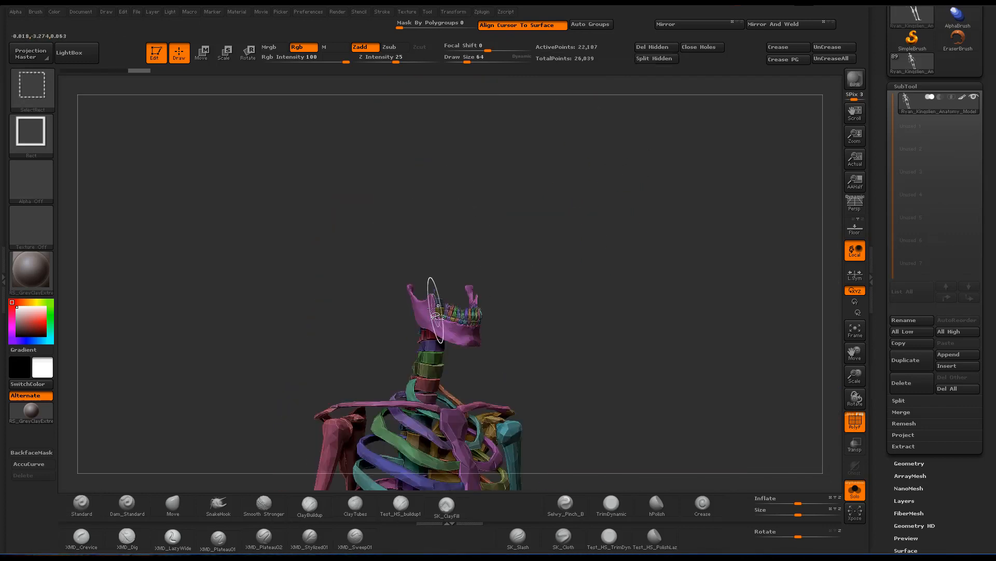
Append a PM3D_Cylinder3D subtool and position it centred within the skull.
left_click(655, 57)
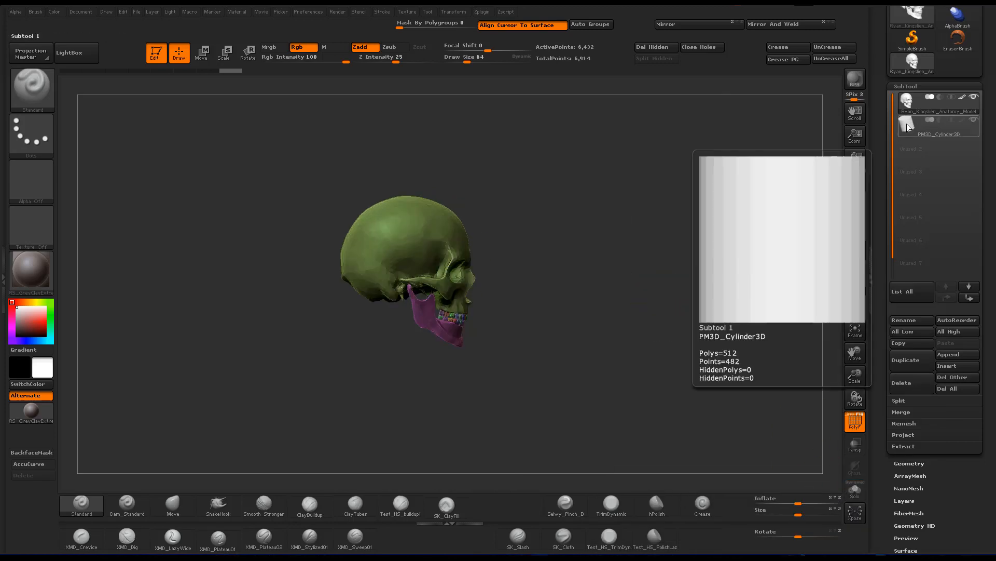
left_click(939, 124)
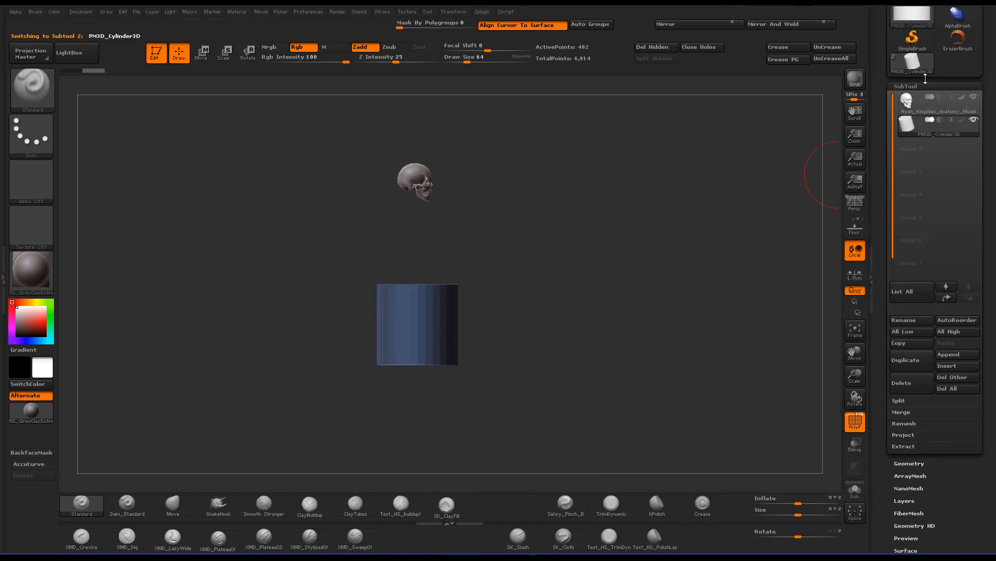
left_click(938, 100)
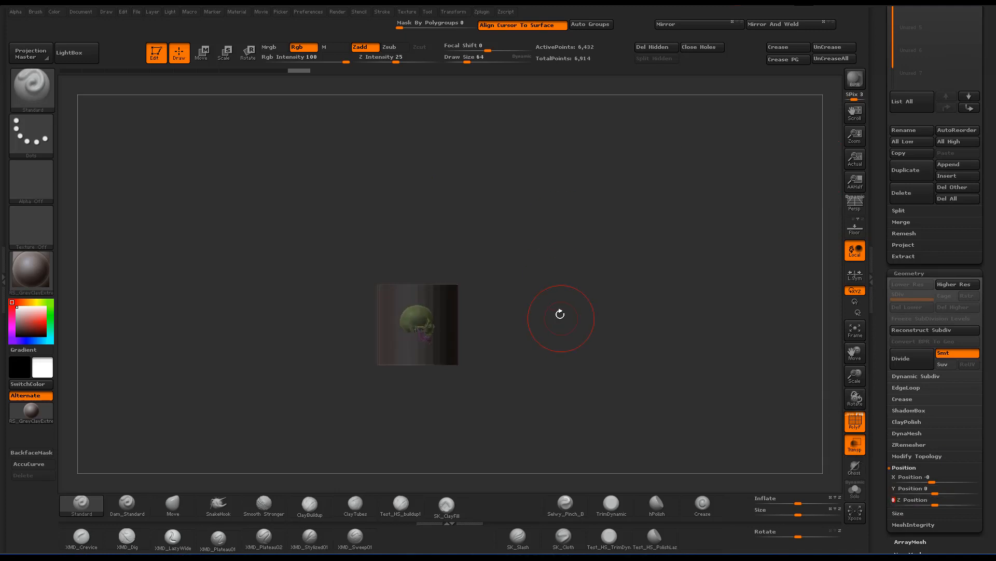
left_click_drag(560, 314, 758, 380)
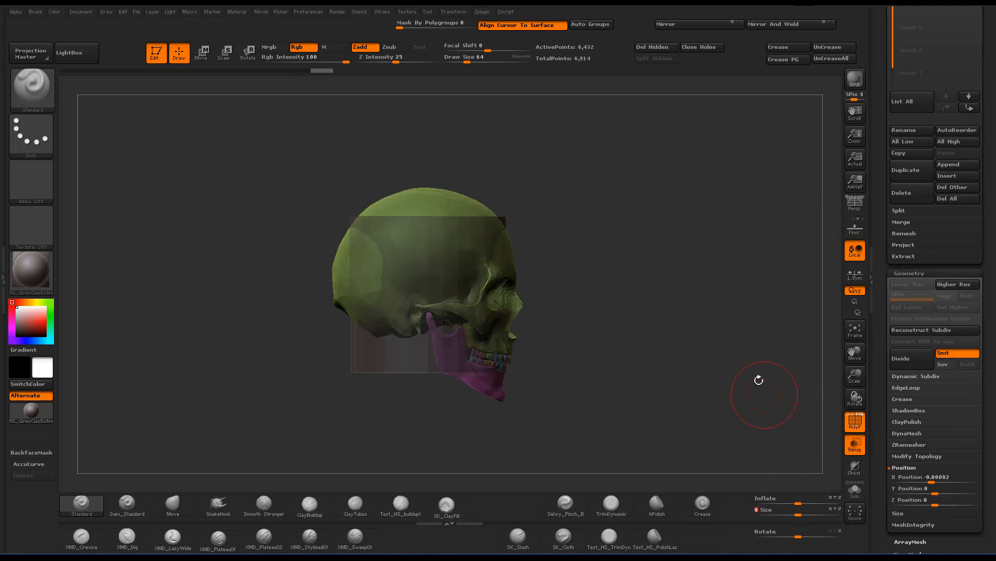
left_click_drag(759, 380, 779, 419)
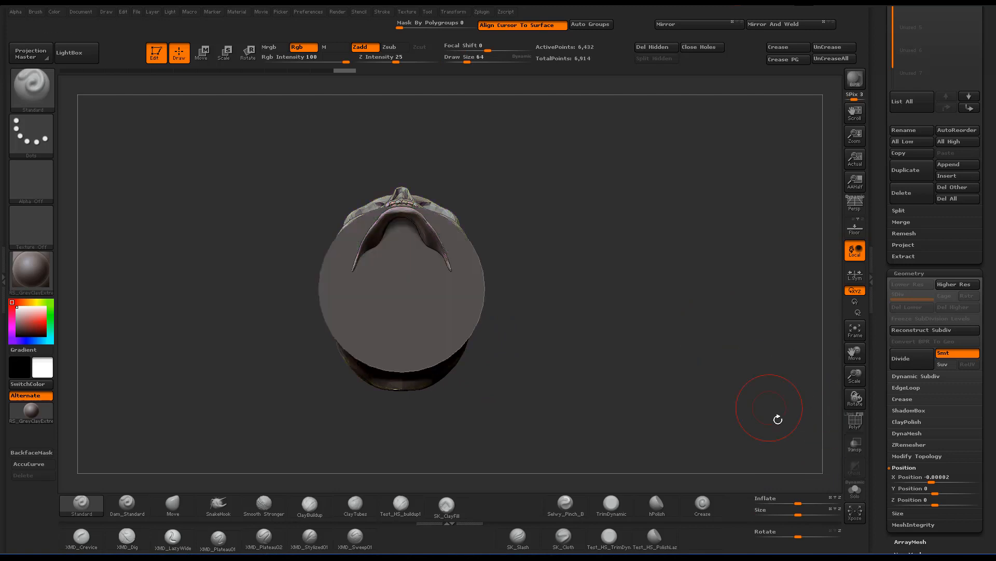
Lower the cylinder into the cranium and push the skull's side flat with Move.
left_click(201, 53)
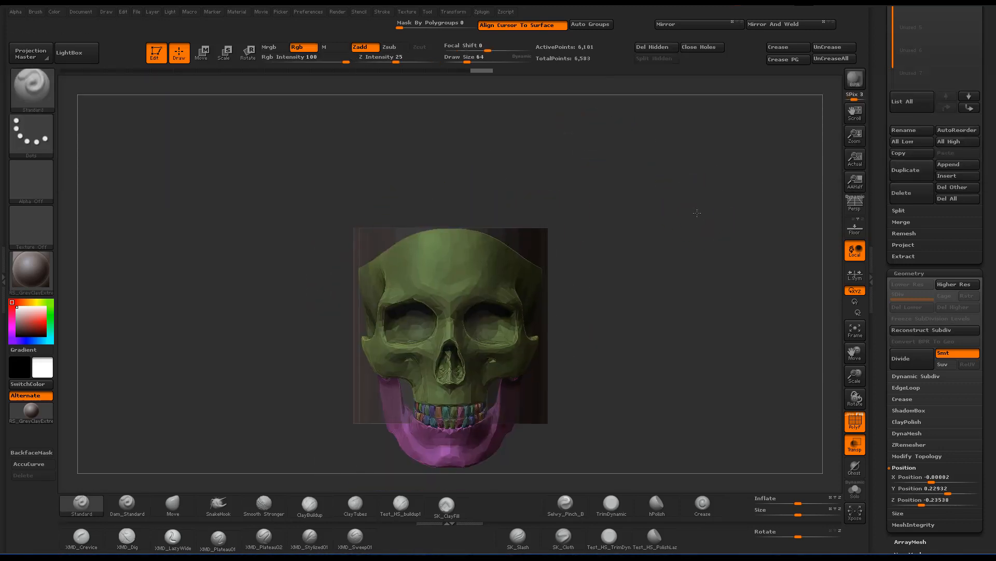
left_click(172, 501)
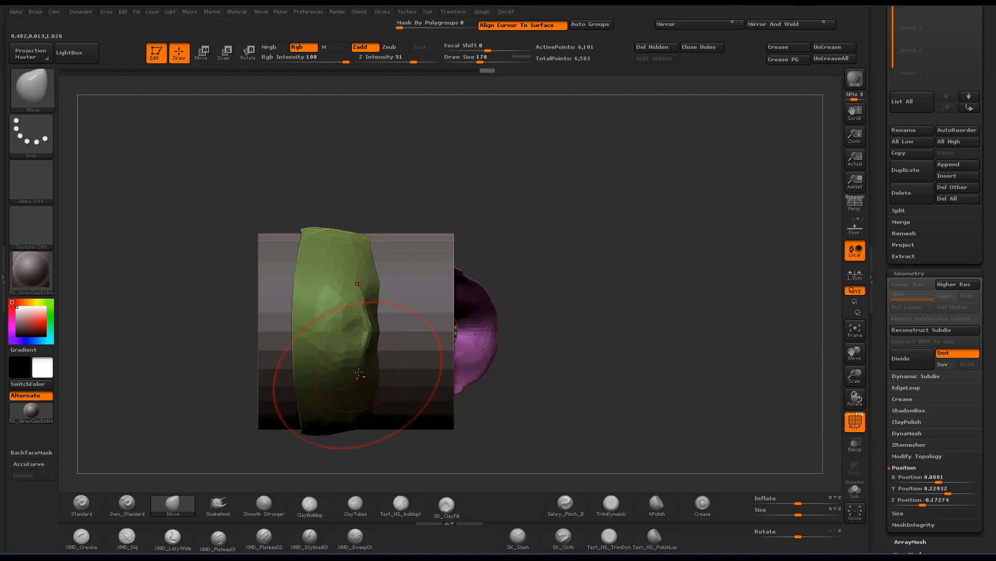
left_click_drag(356, 374, 368, 260)
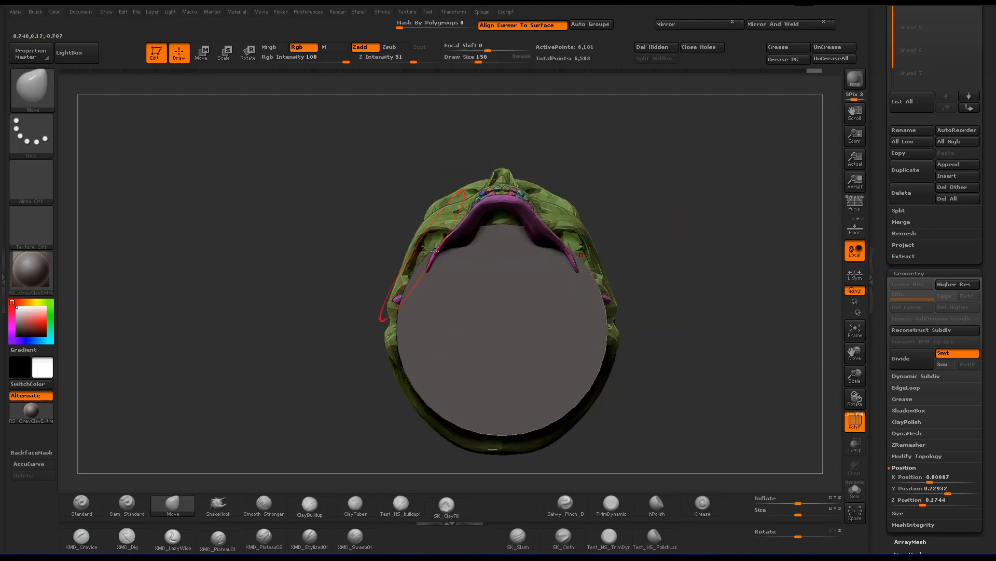
Use the Transpose Move line to stretch the skull around the cylinder.
left_click(224, 53)
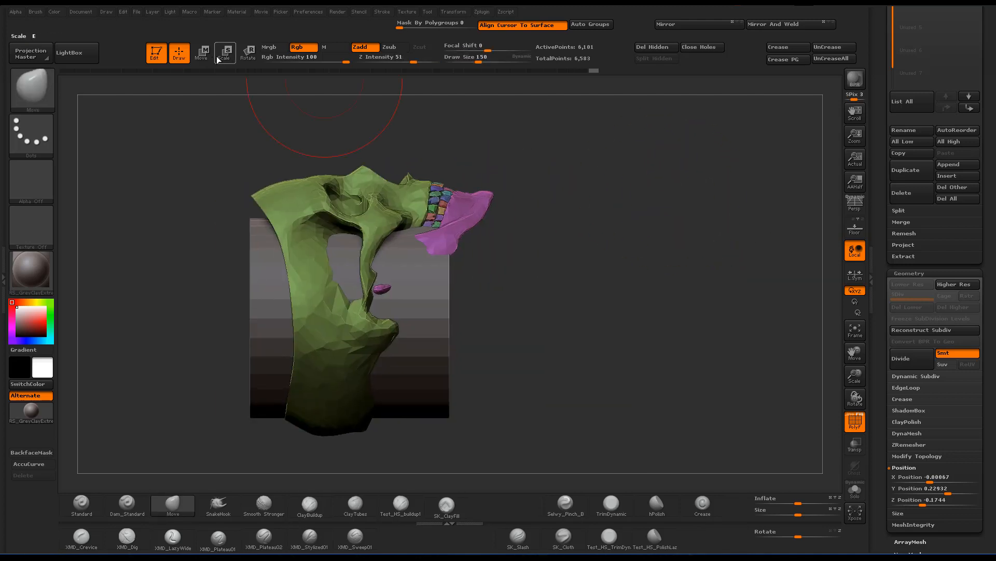
left_click(201, 53)
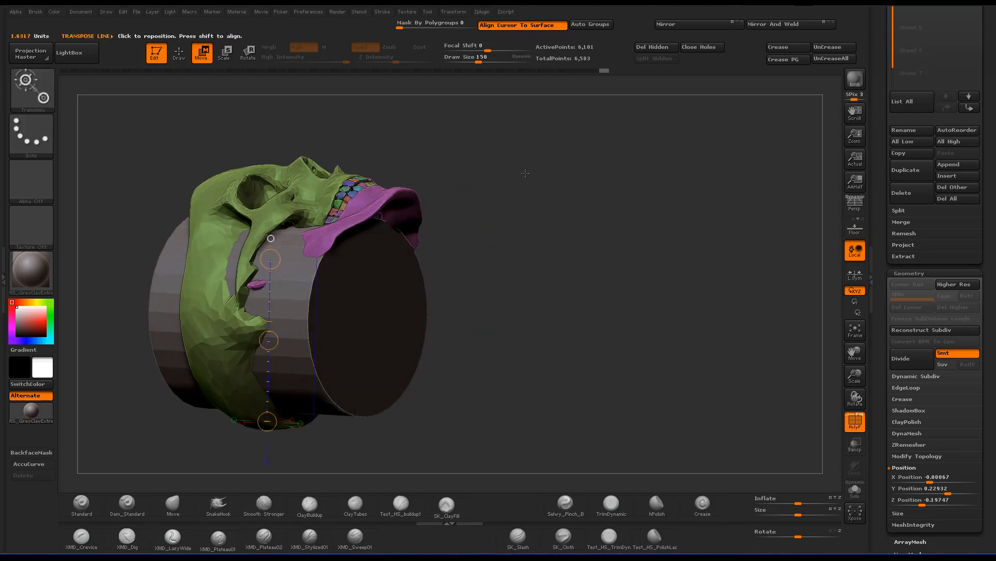
left_click(178, 53)
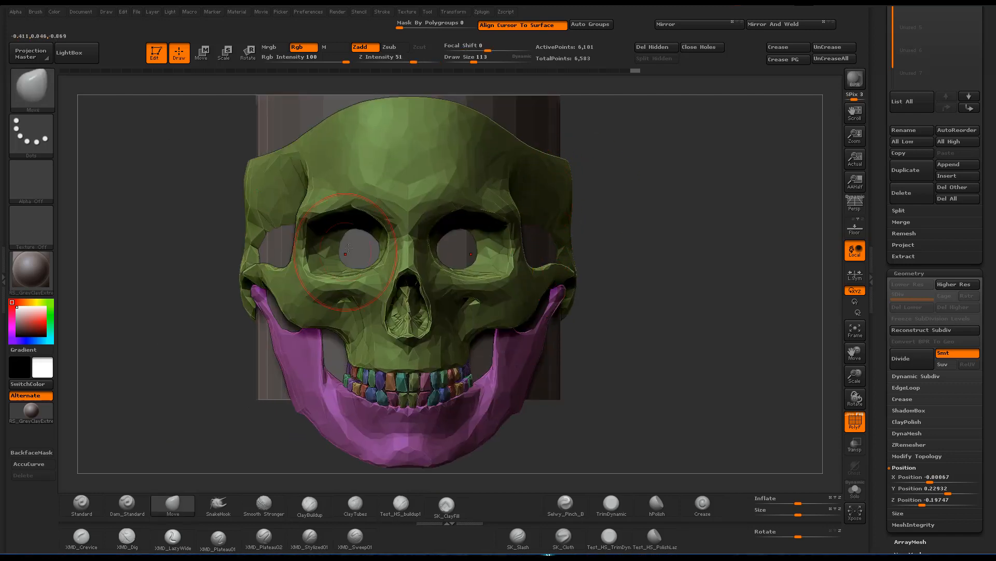
left_click_drag(349, 254, 633, 225)
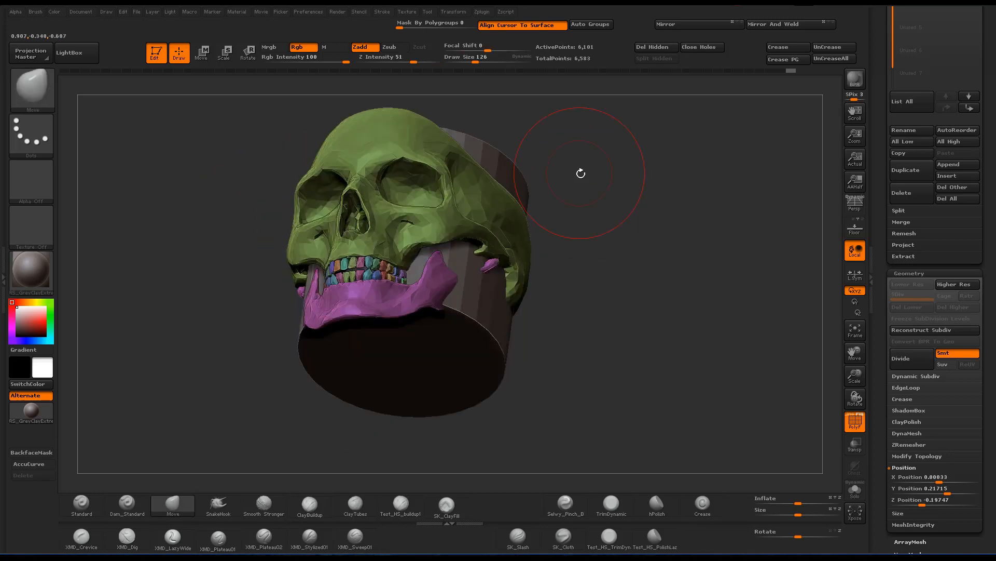
Pull the skull's sides around the cylinder with the Move brush.
left_click_drag(580, 173, 618, 189)
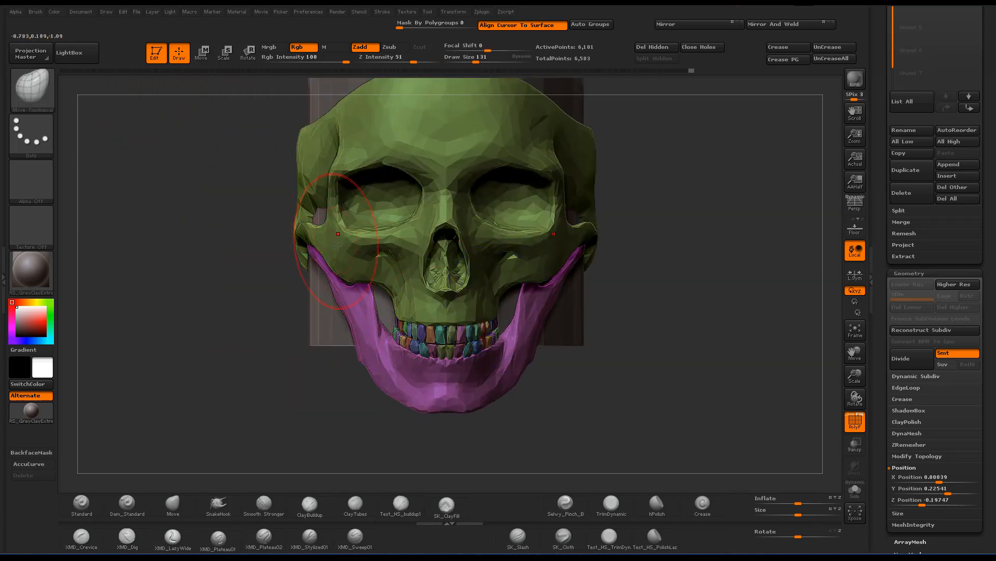
left_click_drag(337, 247, 519, 150)
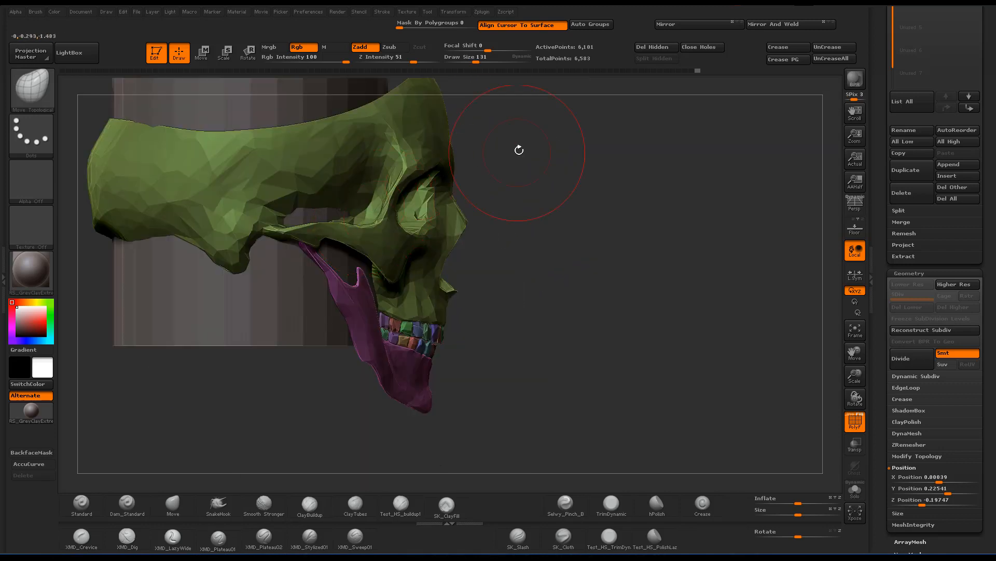
left_click_drag(518, 150, 540, 244)
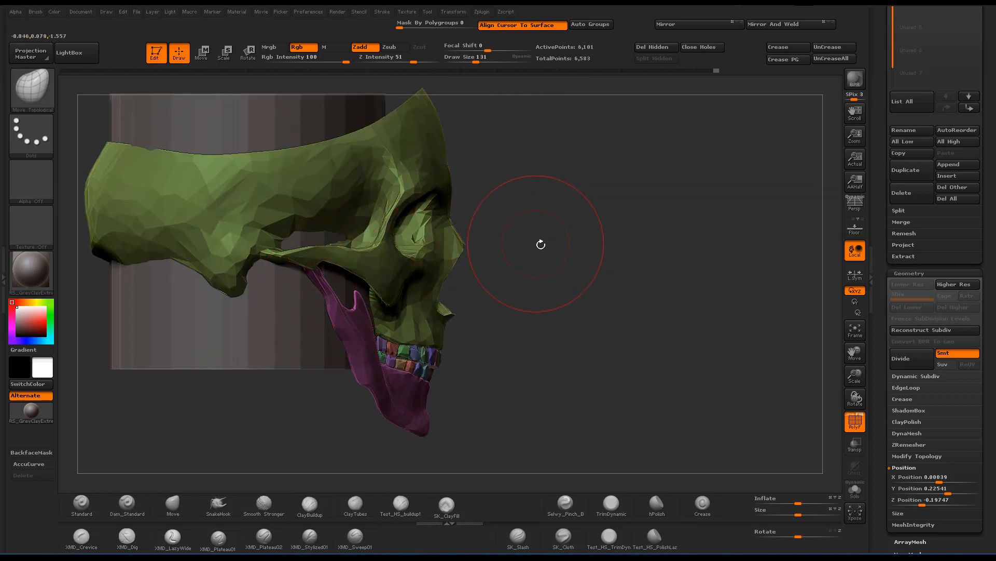
left_click_drag(540, 244, 359, 362)
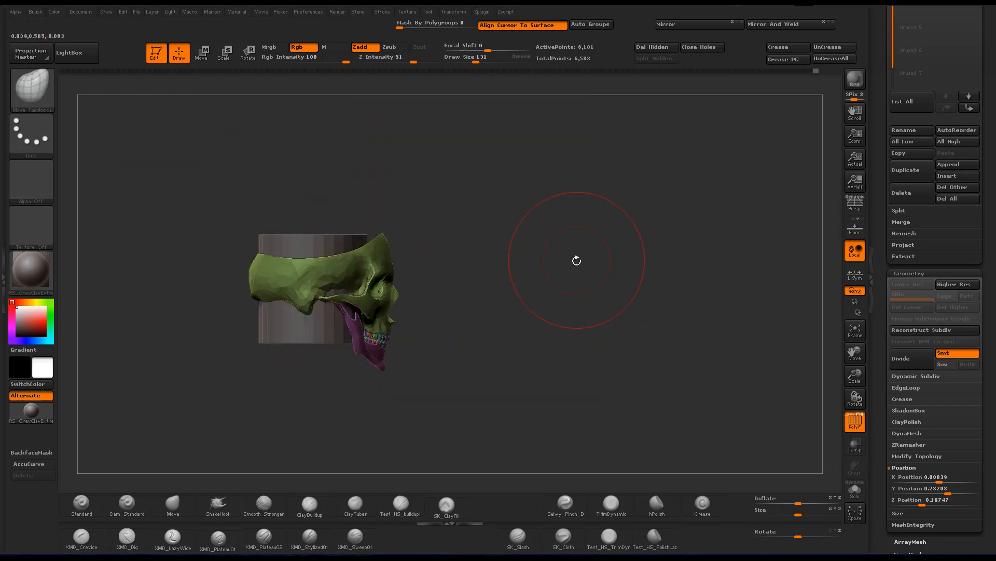
left_click_drag(576, 260, 669, 220)
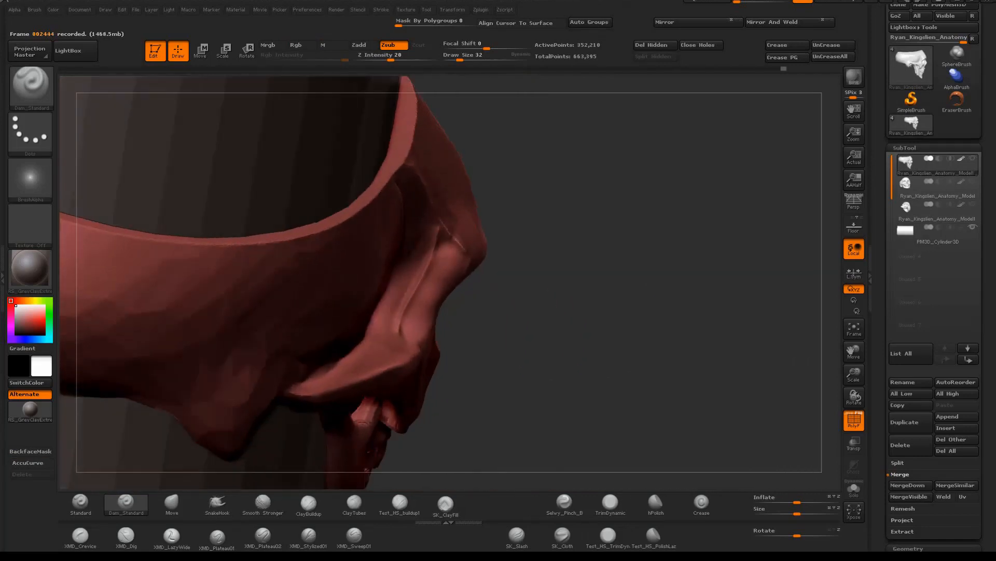
Sharpen the skull ring's carved edges with the Dam_Standard brush.
left_click(609, 504)
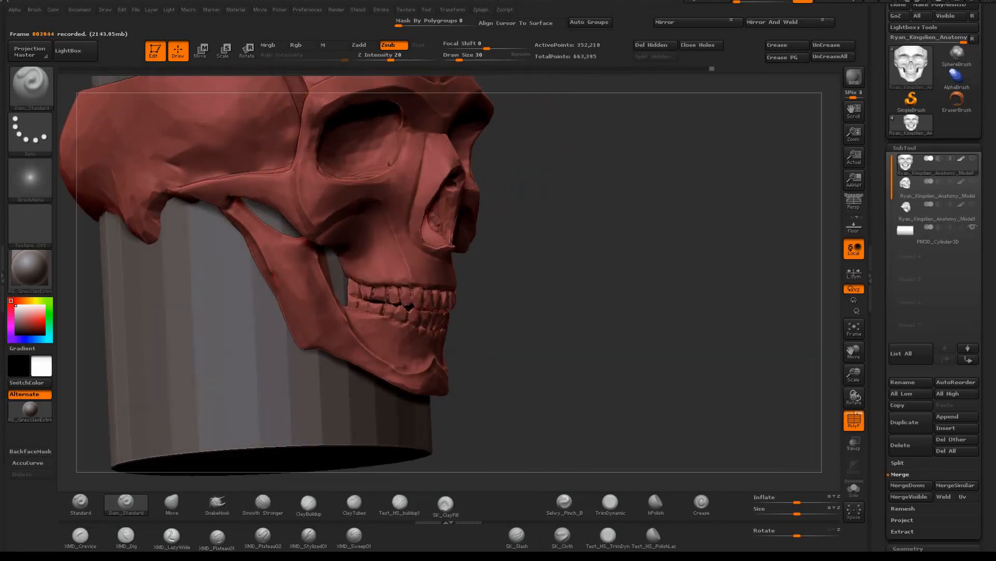
left_click_drag(229, 213, 299, 324)
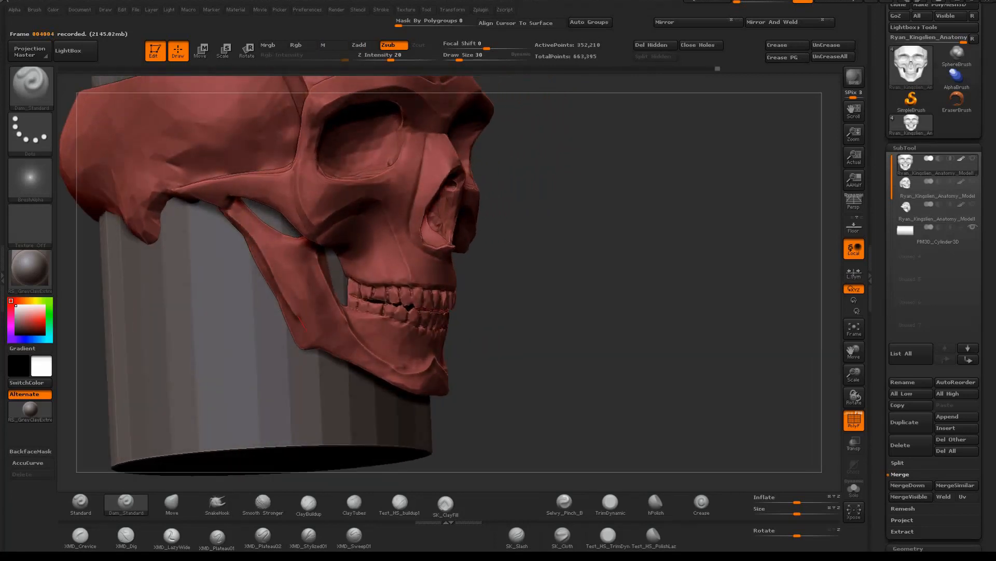